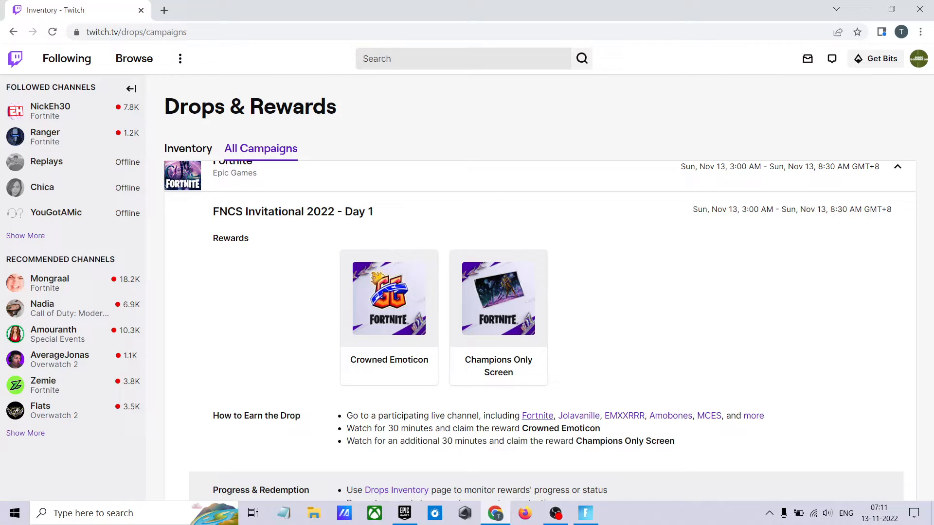
pyautogui.moveTo(537, 416)
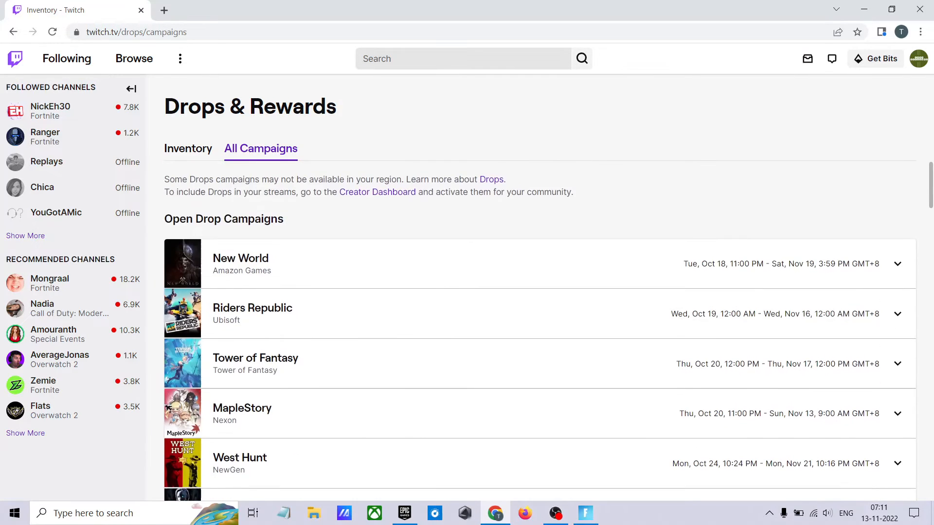
# In the Drops Inventory, claim the Fortnite FNCS Champions Only Screen drop.
pyautogui.click(188, 148)
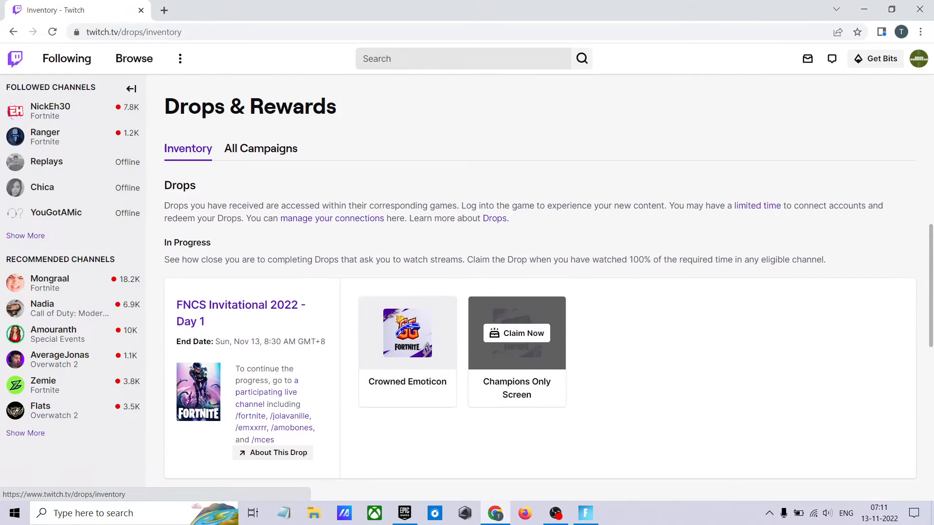
pyautogui.click(517, 333)
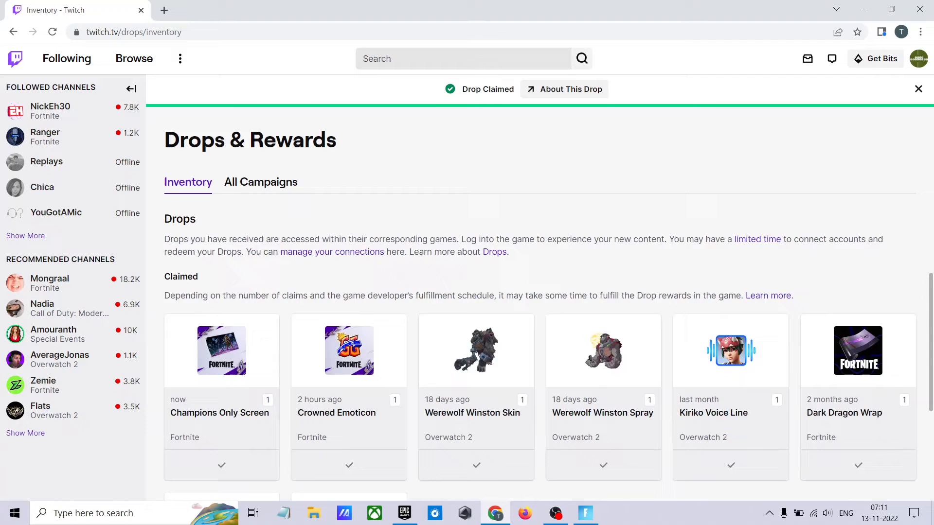
pyautogui.scroll(-3)
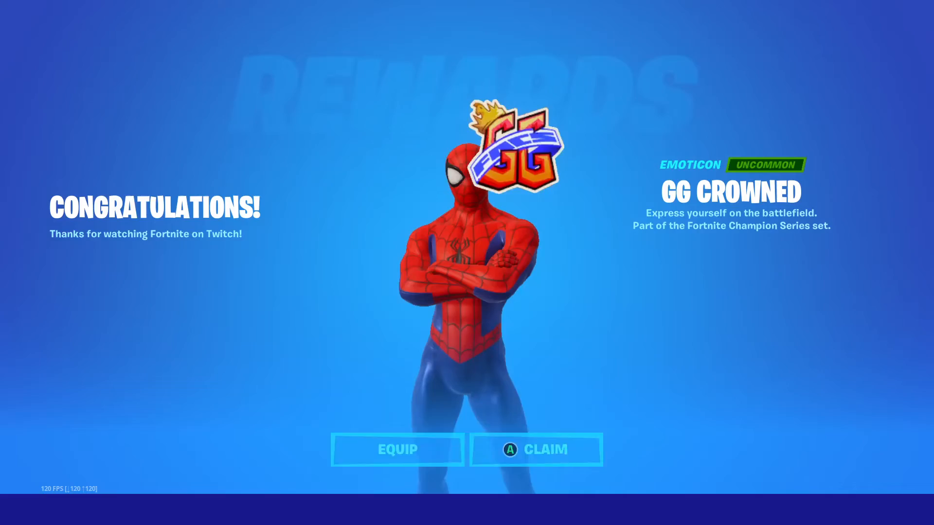
# Accept the GG Crowned emoticon, browse Locker and Battle Pass, then return to Play.
pyautogui.click(536, 450)
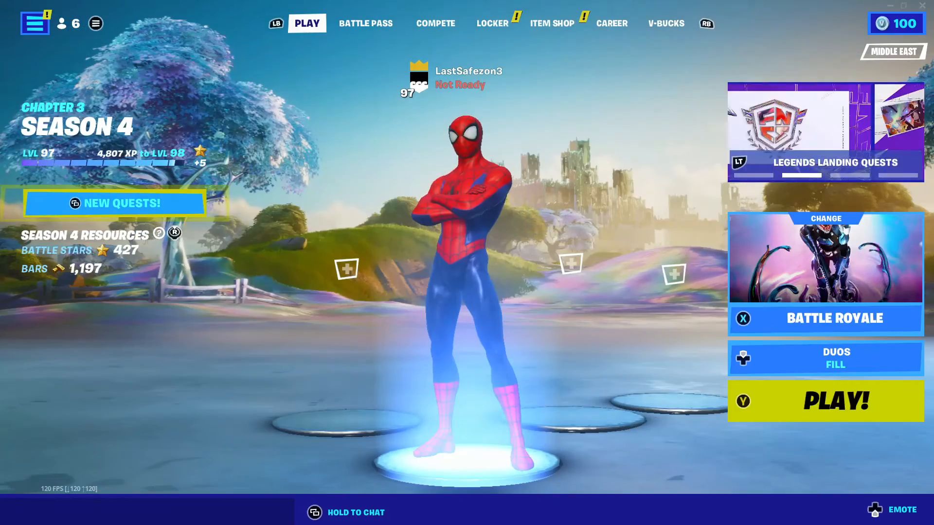
pyautogui.click(495, 23)
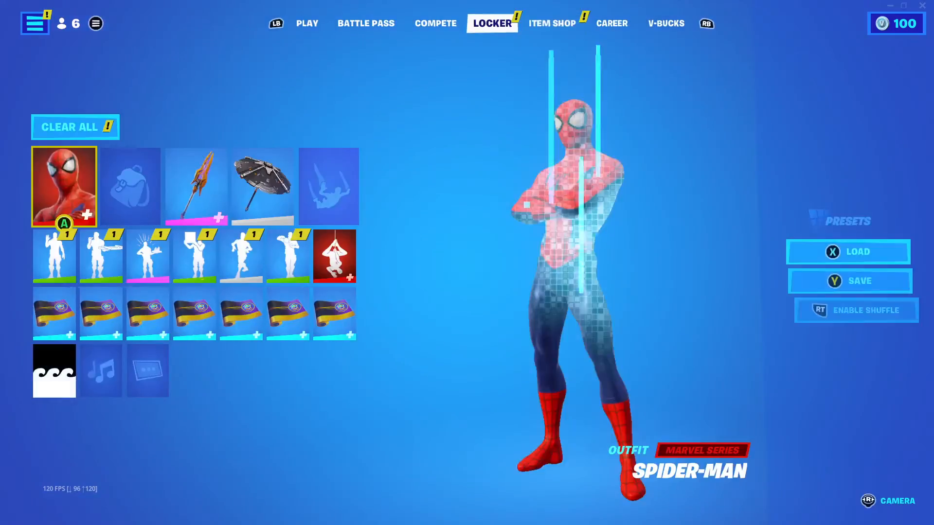
pyautogui.click(365, 23)
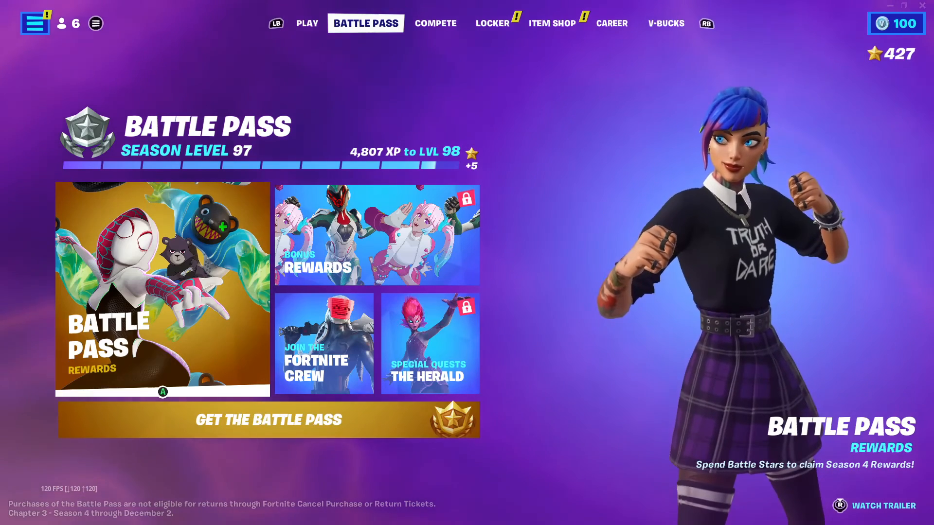
pyautogui.click(307, 22)
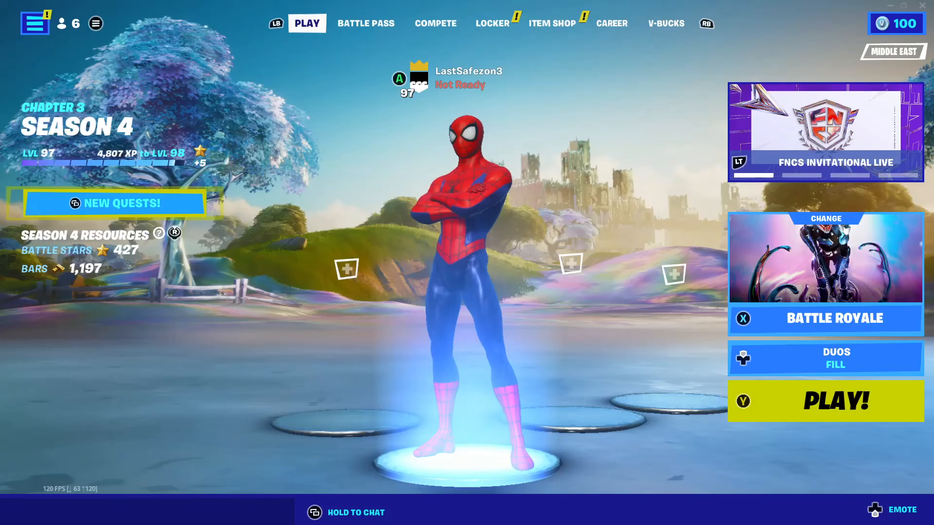